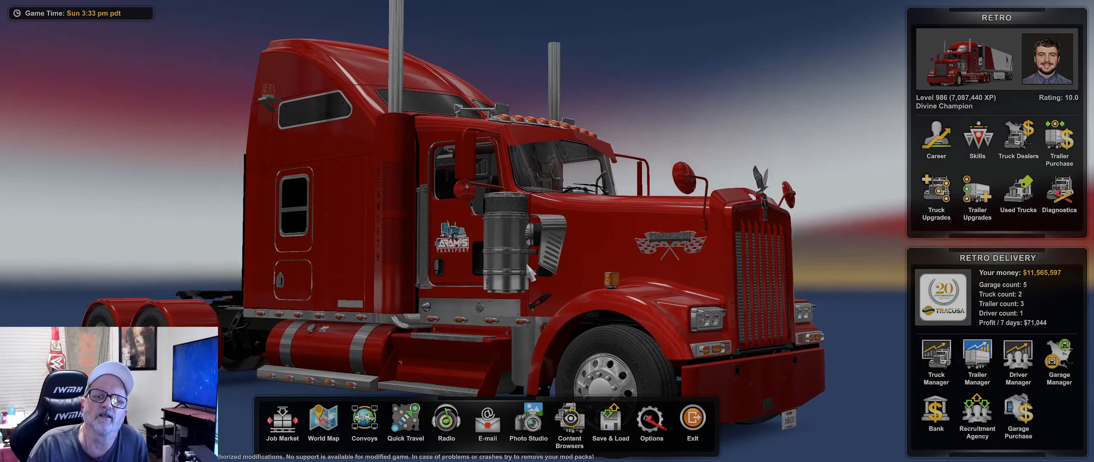
# - Open the Mod Manager from Content Browsers to show installed and active mods
pyautogui.click(323, 422)
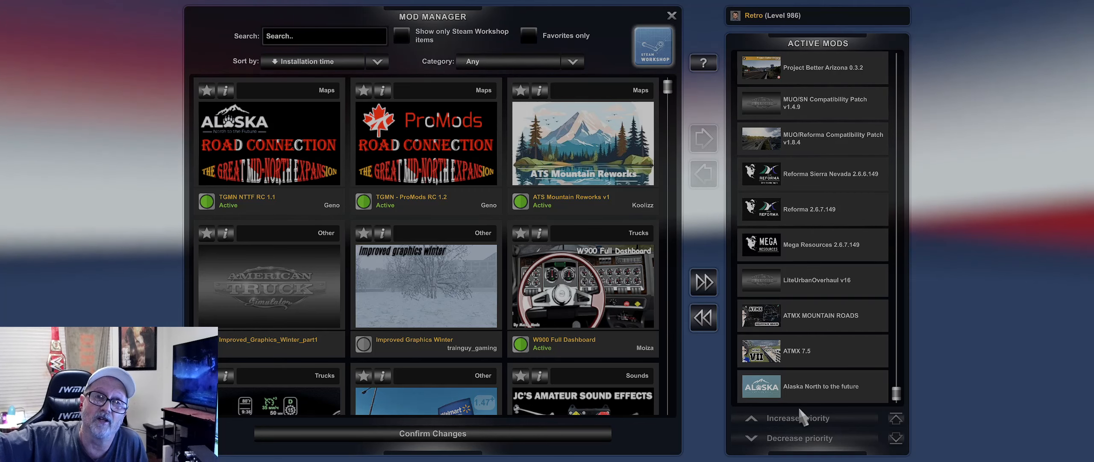
pyautogui.moveTo(962, 253)
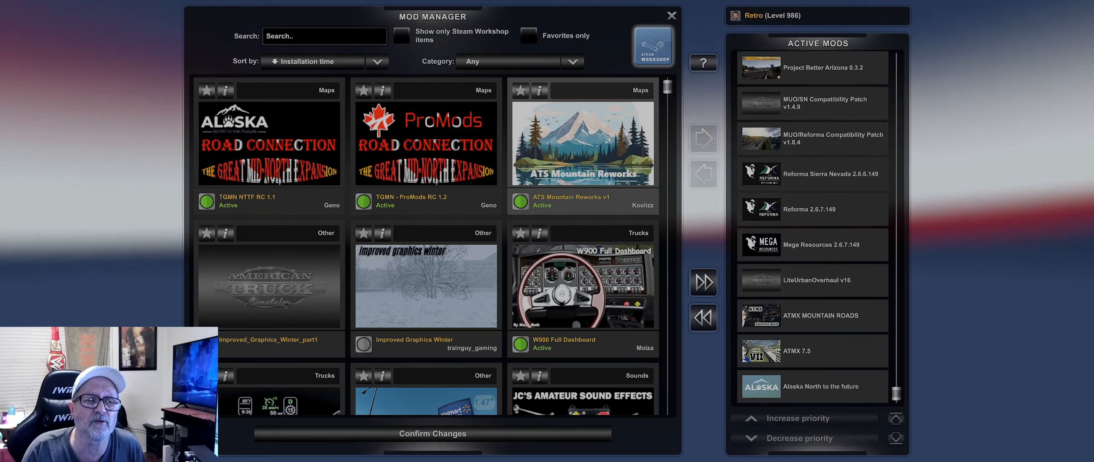
pyautogui.moveTo(895, 330)
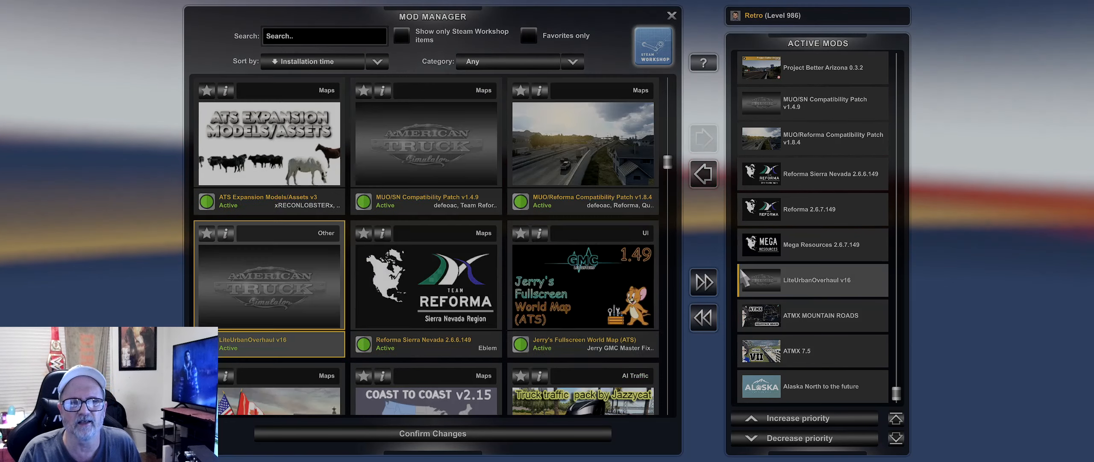
# - Scroll the Active Mods panel from ProMods Canada Models Package down to Project Better Arizona 0.3.2
pyautogui.scroll(-3)
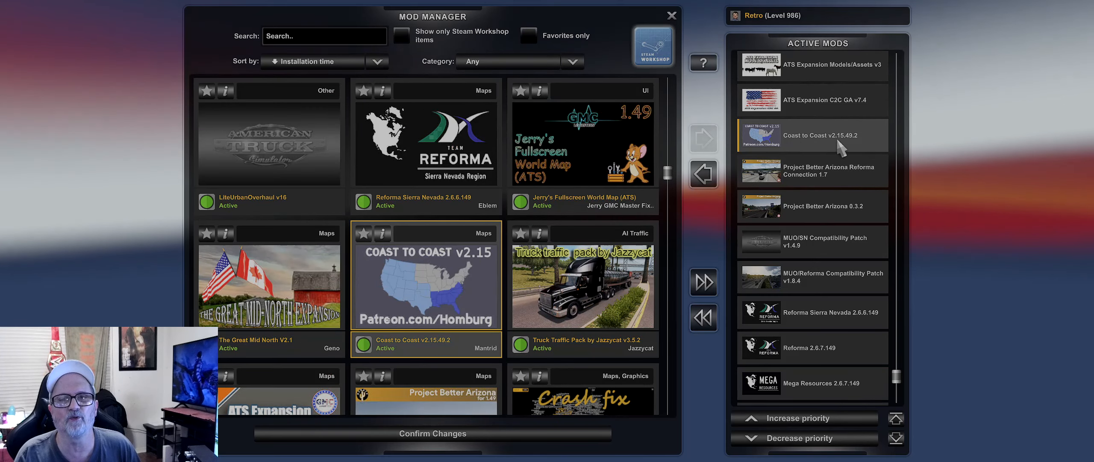
pyautogui.scroll(-3)
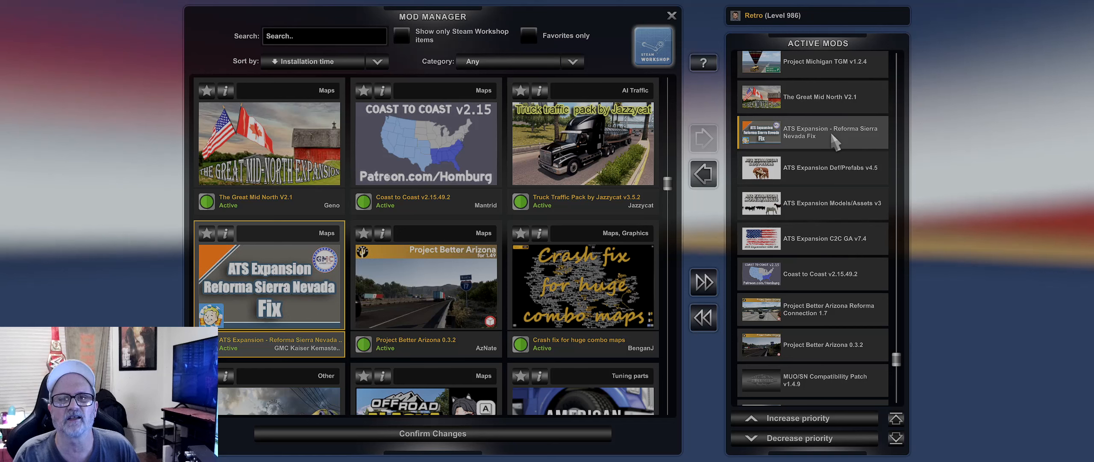
pyautogui.scroll(-3)
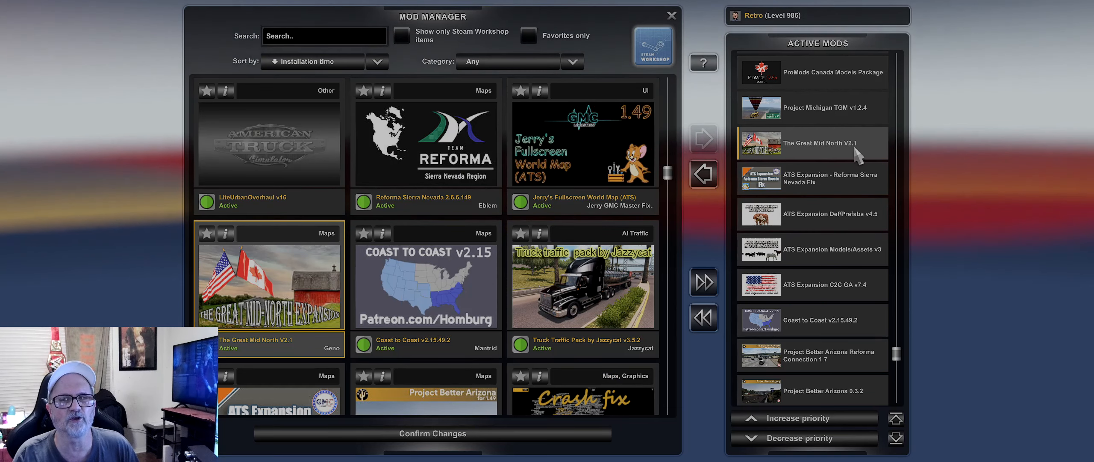
pyautogui.scroll(-3)
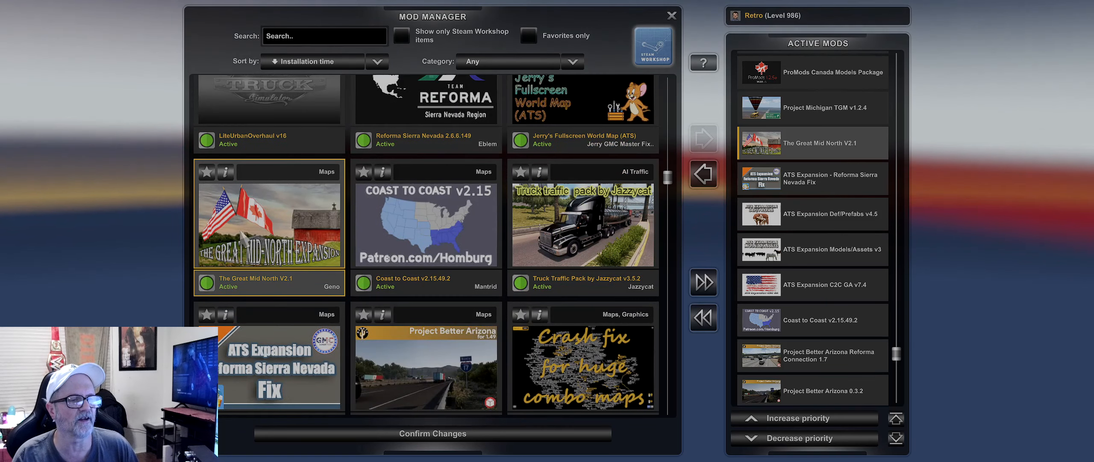
pyautogui.scroll(-3)
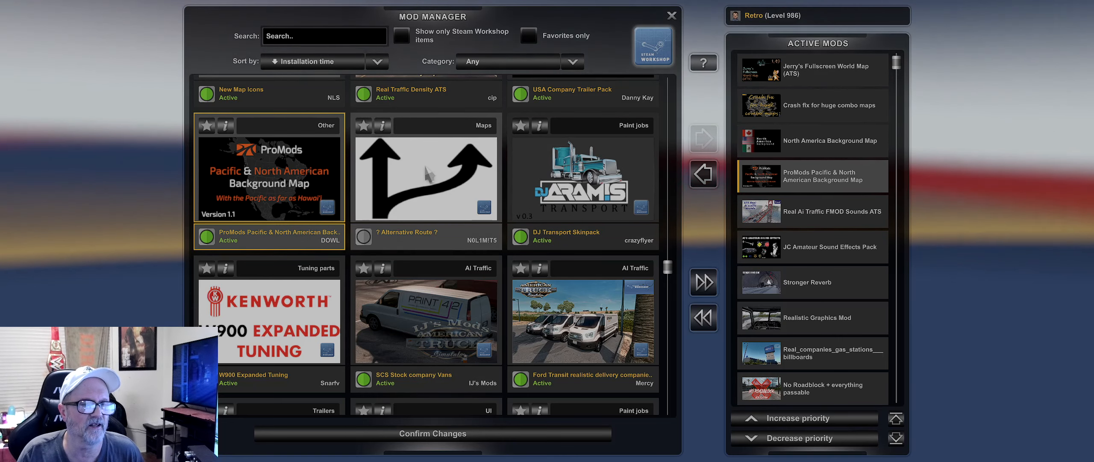
pyautogui.moveTo(431, 176)
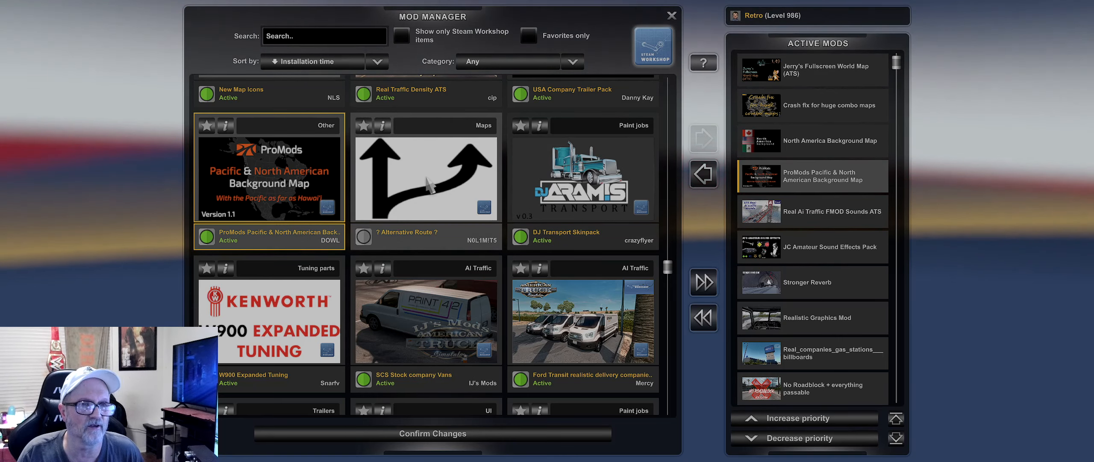
# - Scroll the Active Mods list to show ATS Expansion Def/Prefabs v4.5 through Reforma 2.6.7.149
pyautogui.scroll(-3)
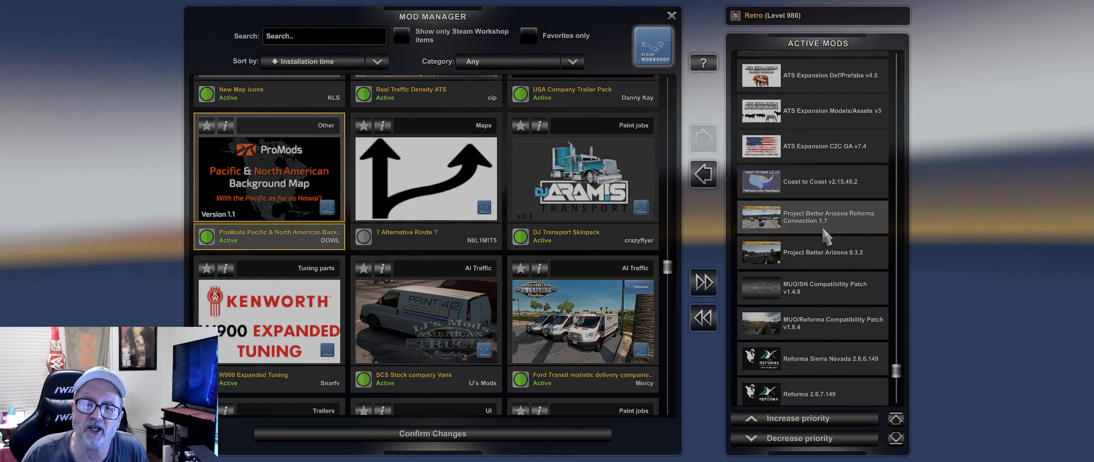
# - Scroll further to show Mega Resources, LiteUrbanOverhaul, ATMX Mountain Roads, ATMX 7.5 and Alaska North
pyautogui.scroll(-3)
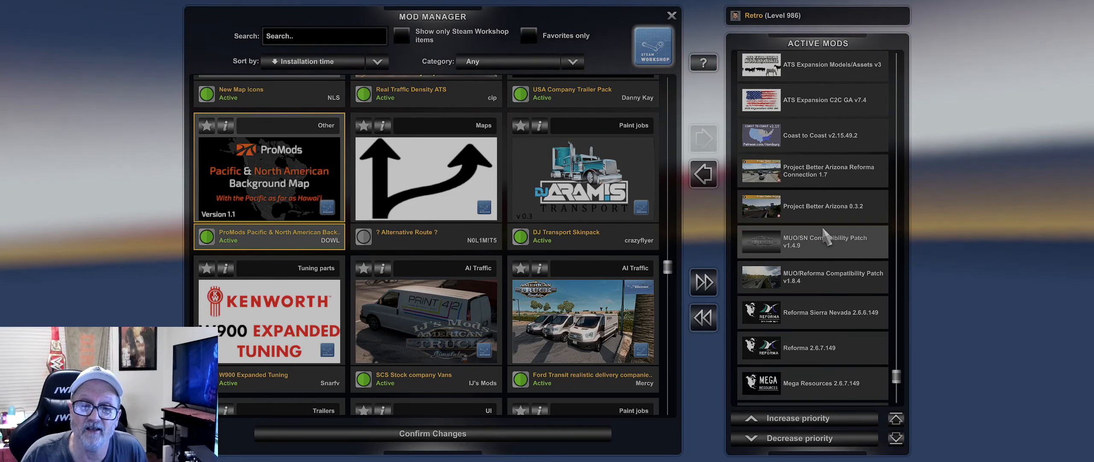
pyautogui.scroll(-3)
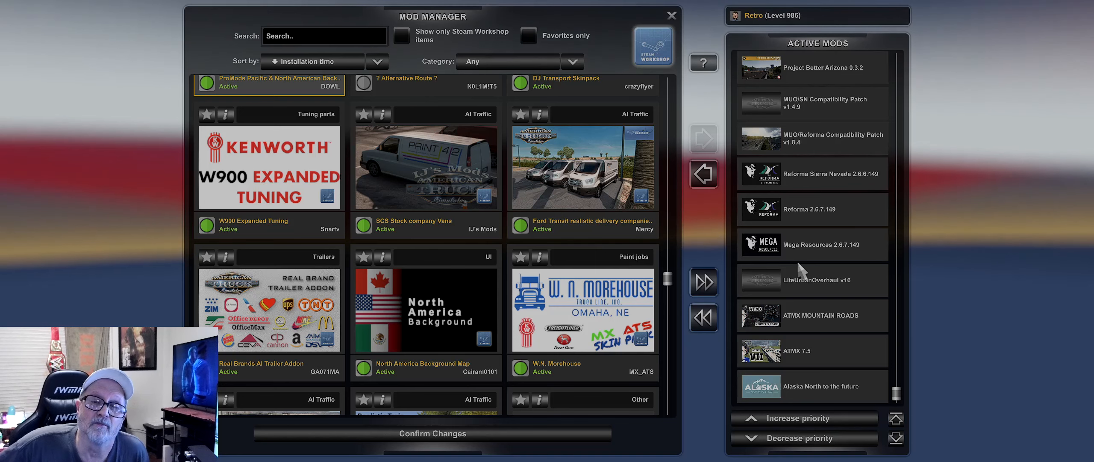